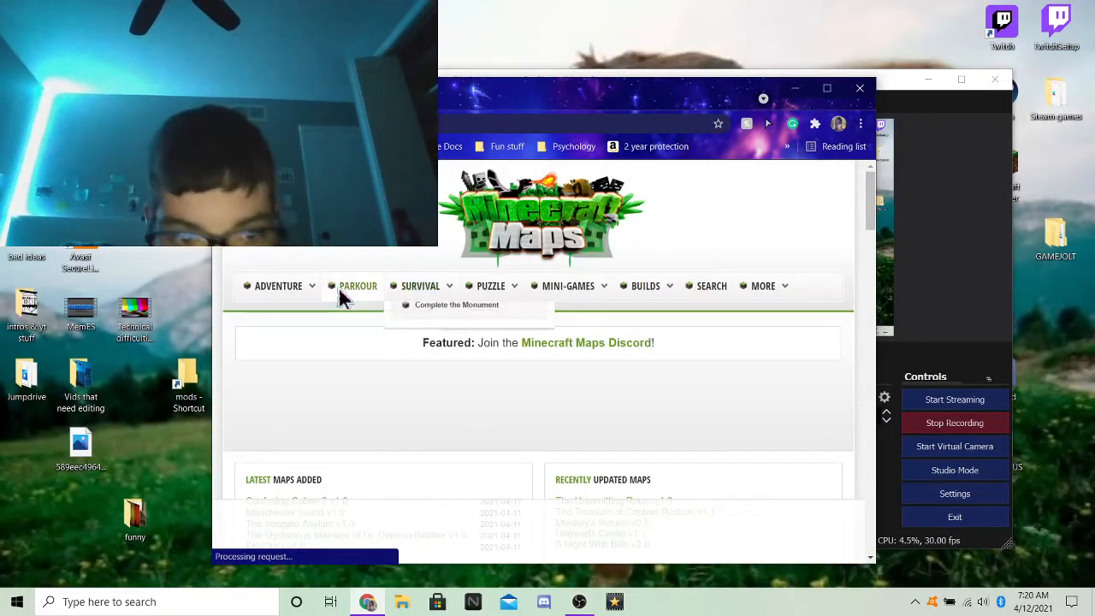
- Go to The Whispers map page and bring its Download Minecraft Map button and Map Details into view
left_click(277, 286)
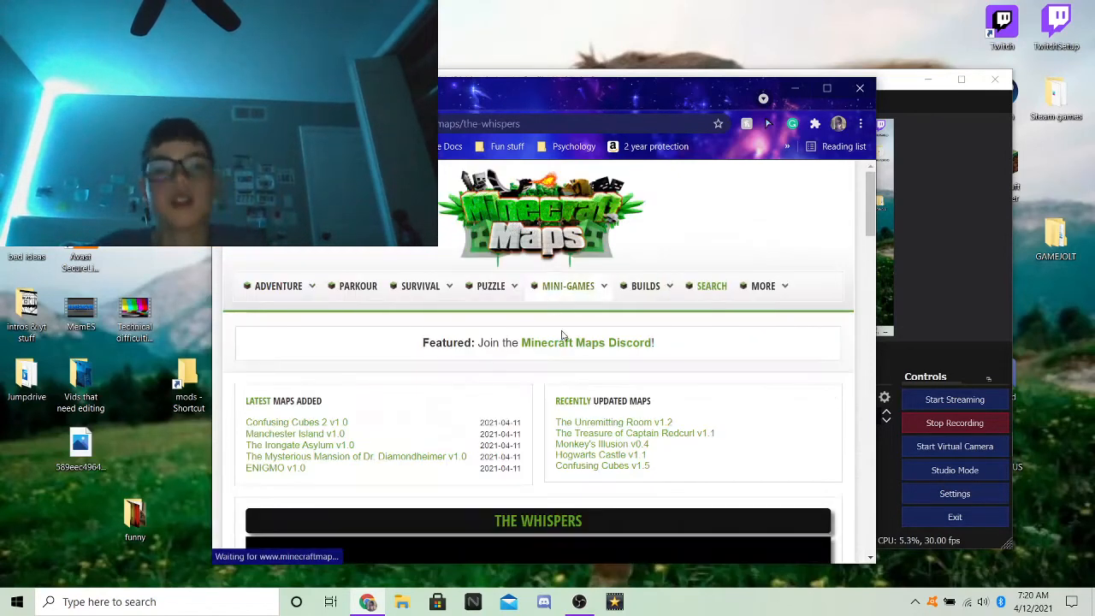
scroll("down", 3)
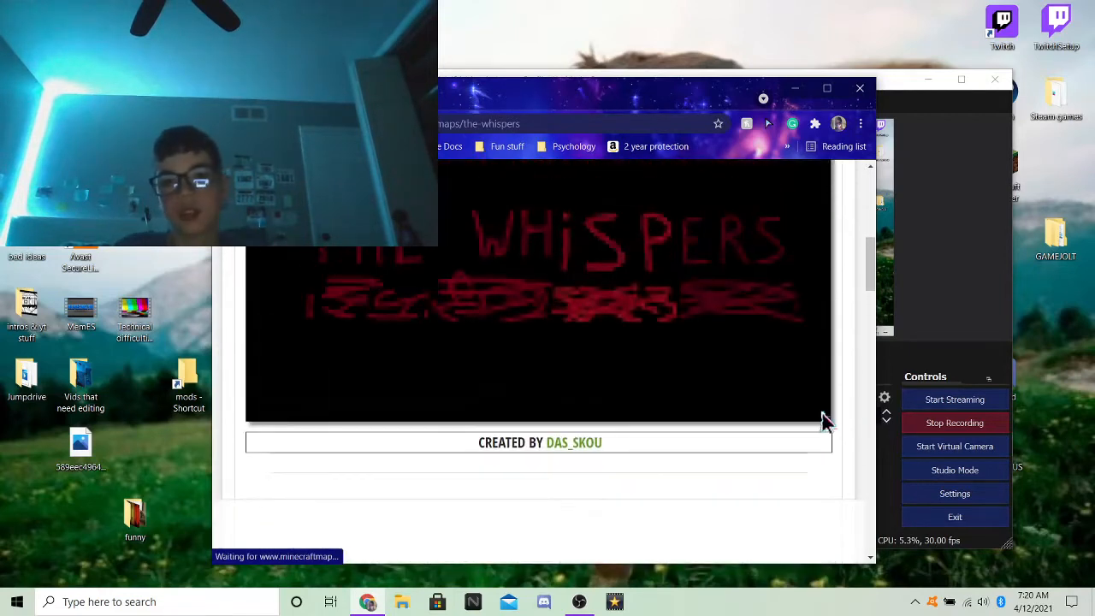
scroll("down", 3)
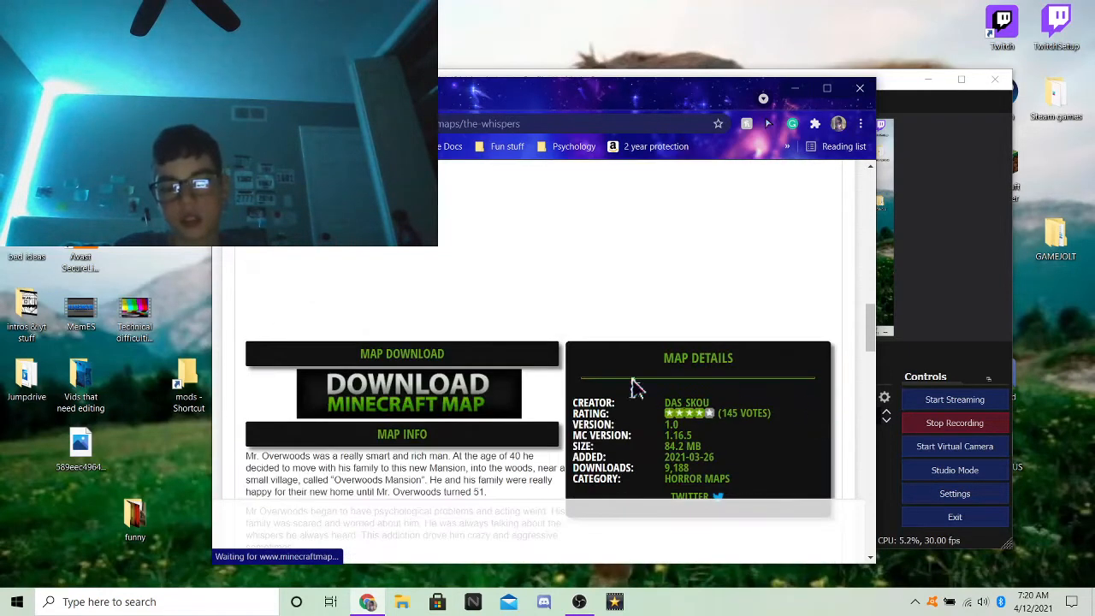
scroll("down", 3)
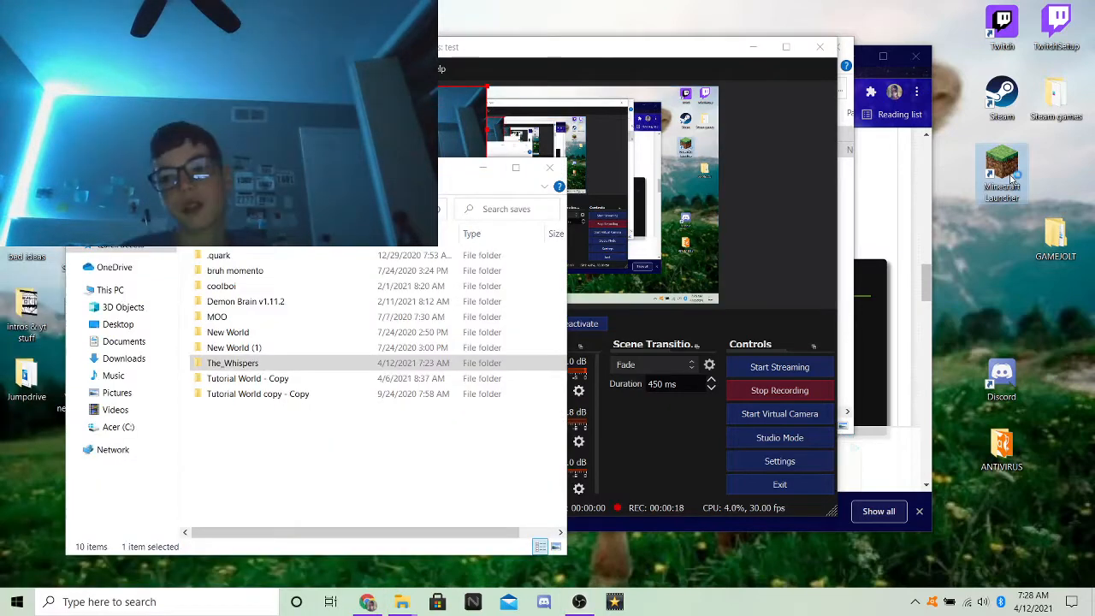
mouse_move(1003, 171)
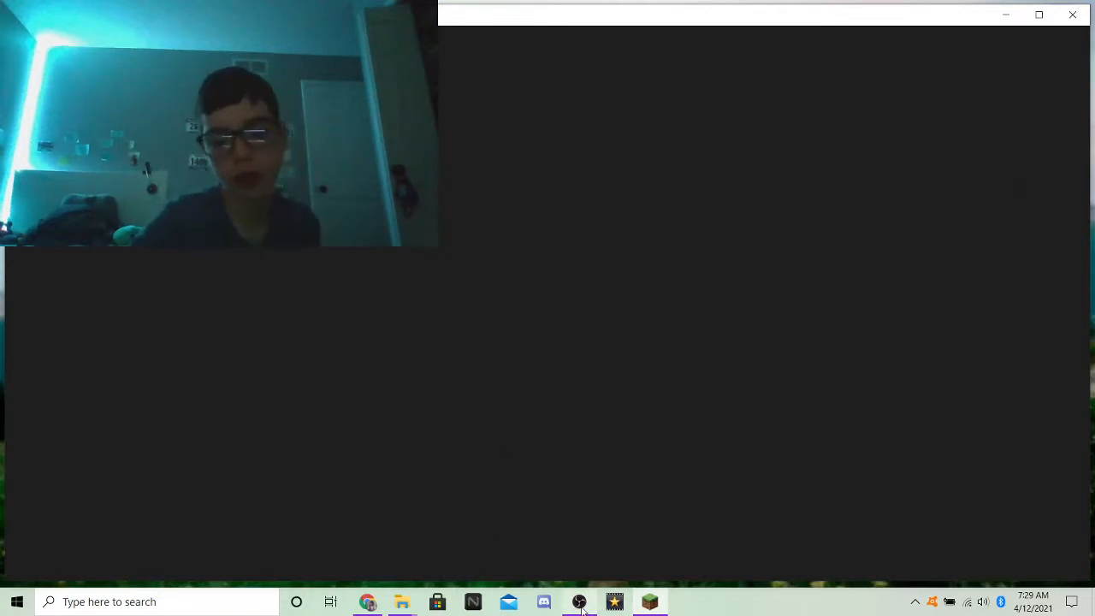
- Keep OBS recording the 'First vid' scene while Minecraft 1.16.5 loads to its title screen
left_click(579, 602)
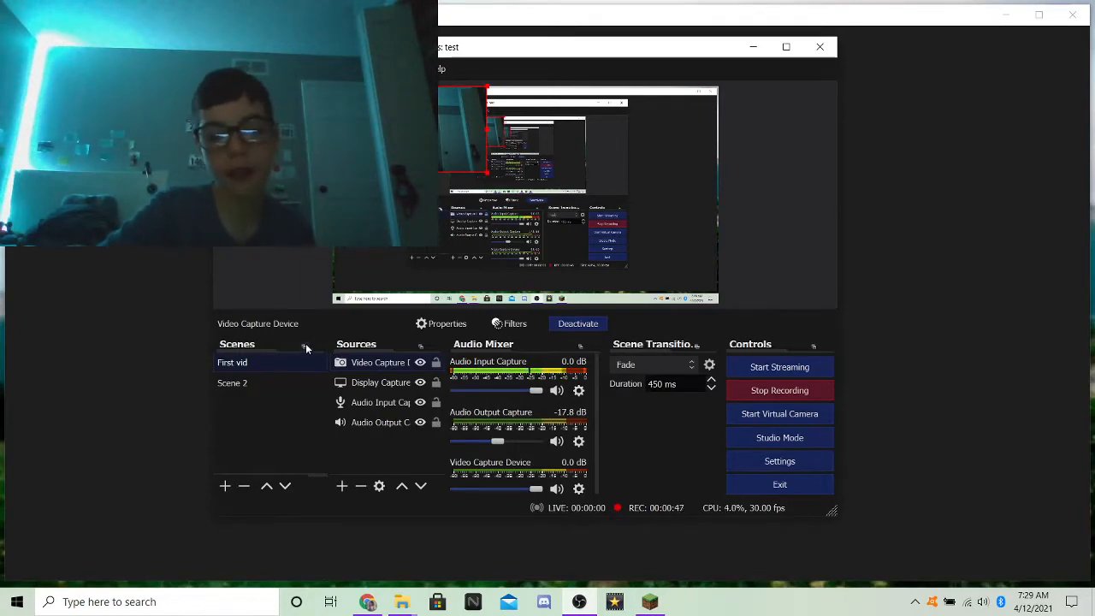
mouse_move(102, 250)
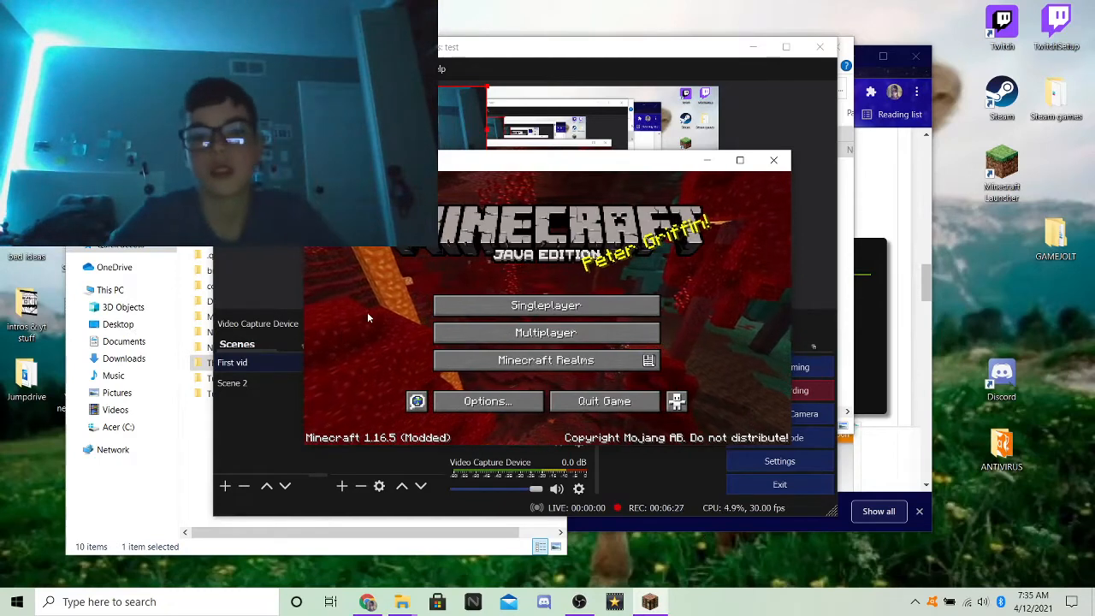
left_click(546, 304)
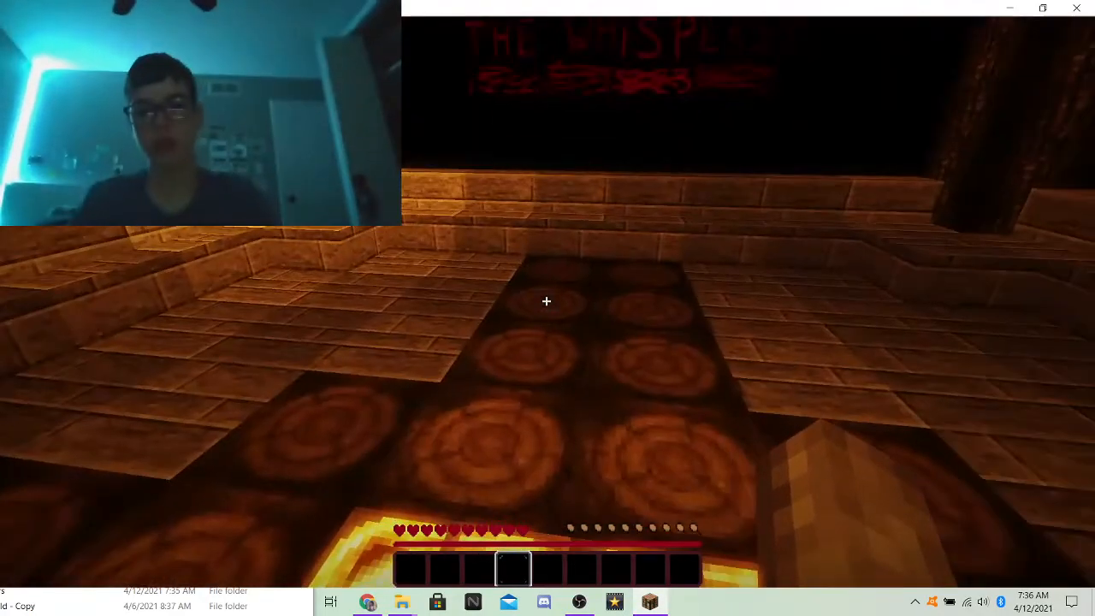
mouse_move(548, 301)
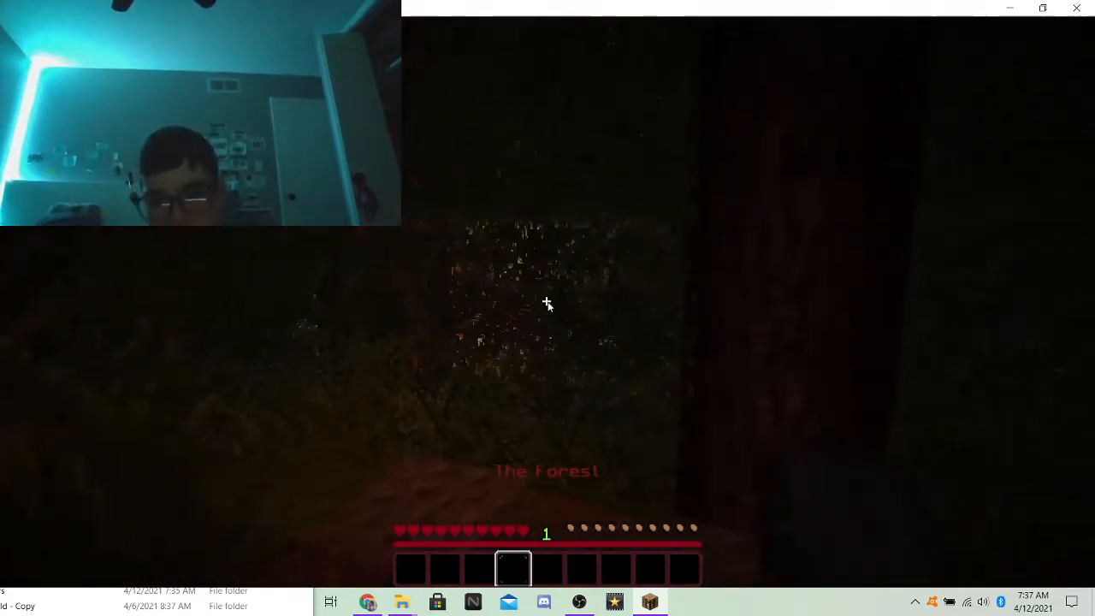
- Pause the game with the Game Menu after reaching The Forest area
key("Escape")
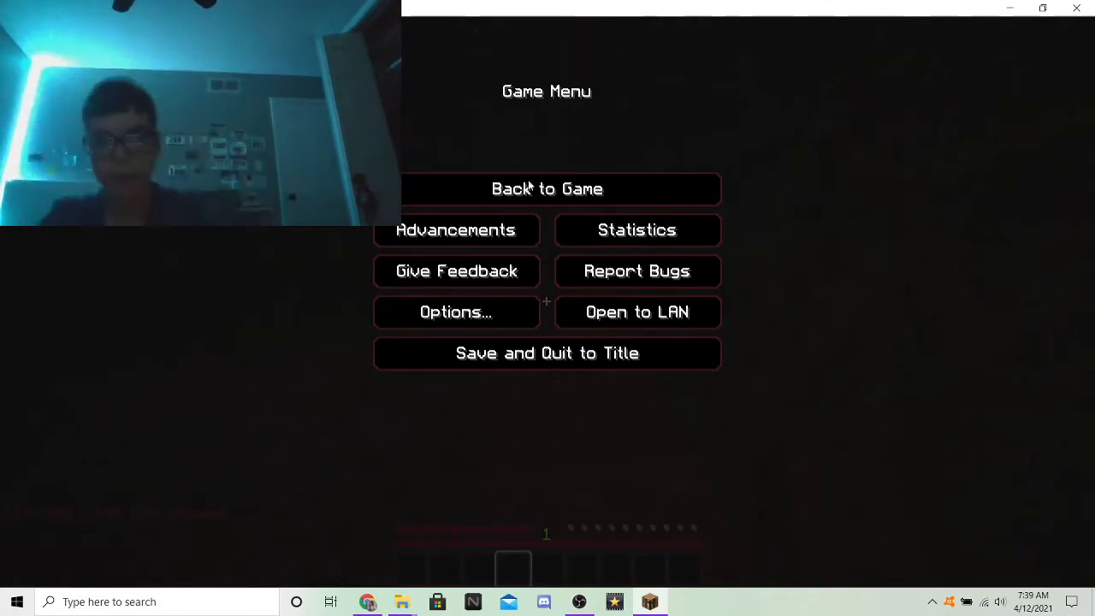
- Change the Brightness video setting to Bright from the game options
left_click(547, 188)
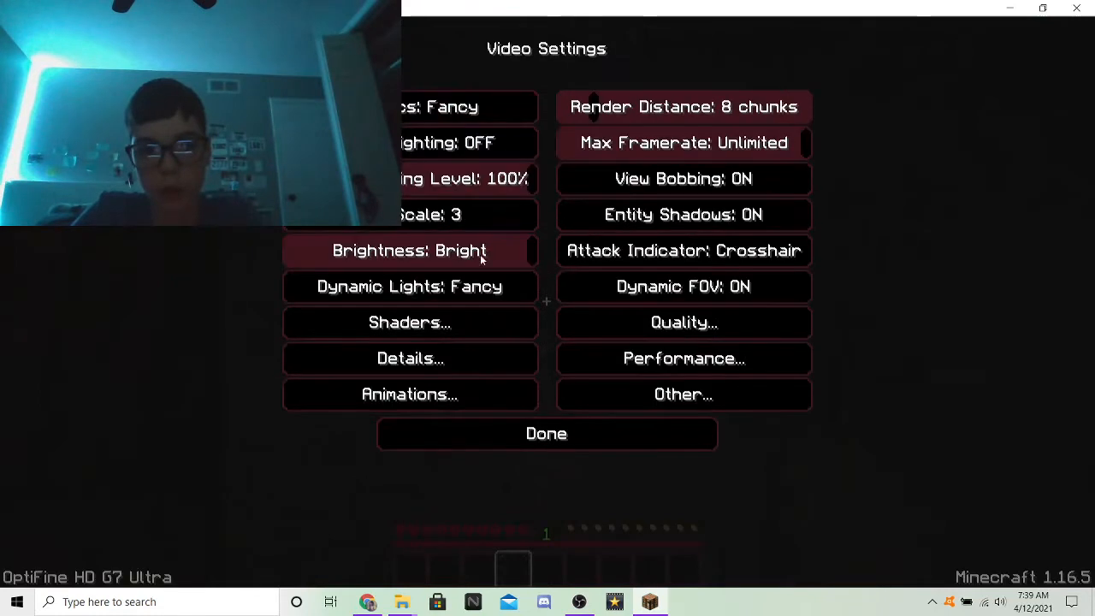
left_click(546, 432)
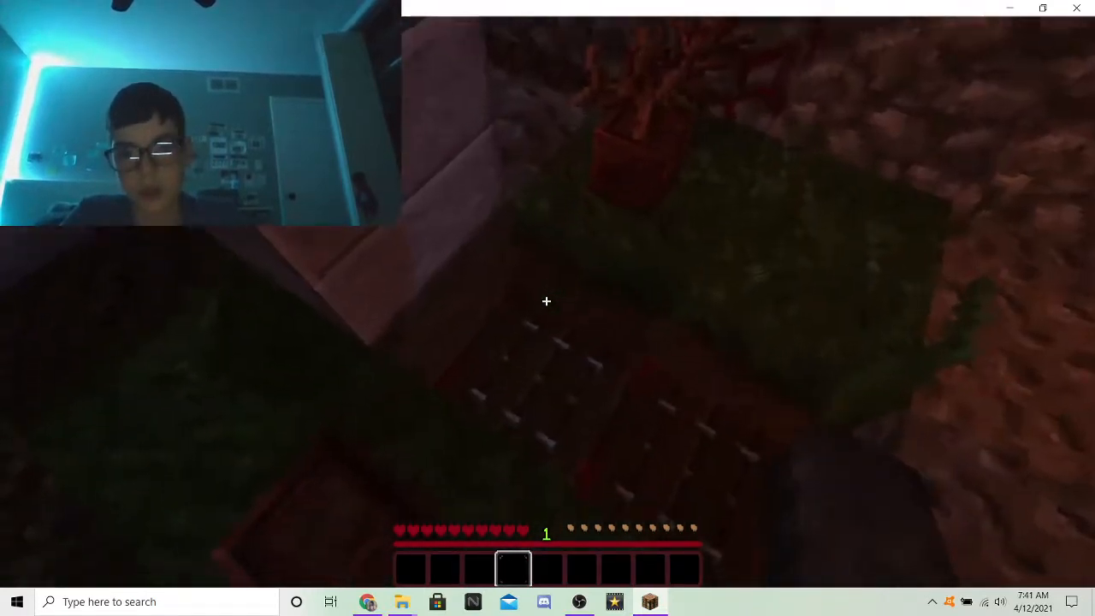
mouse_move(548, 302)
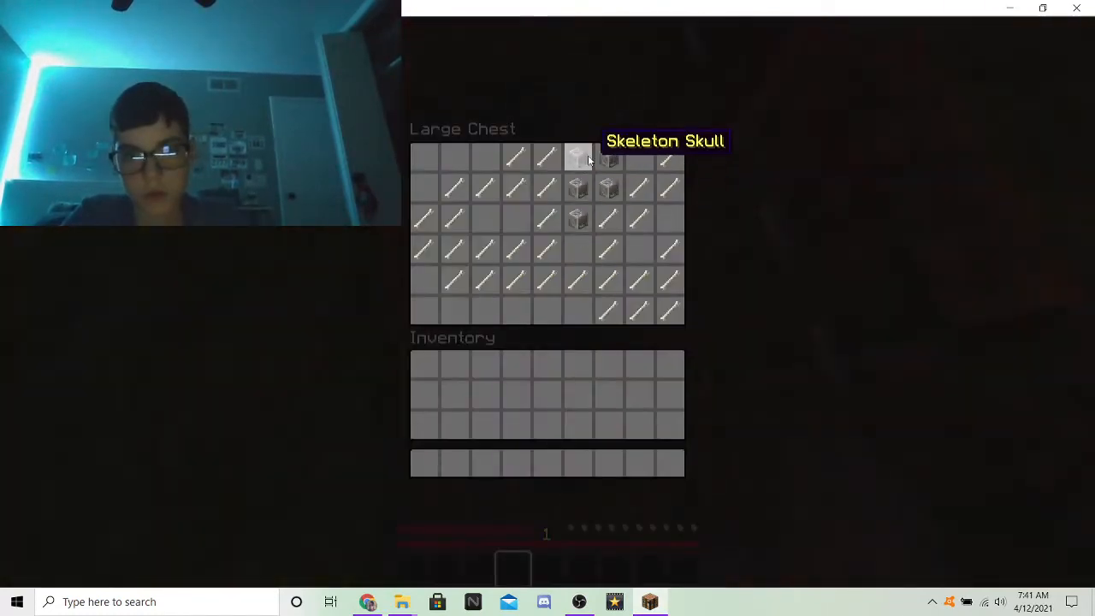
- Close the large chest of bones and skeleton skulls and resume exploring the forest
key("Escape")
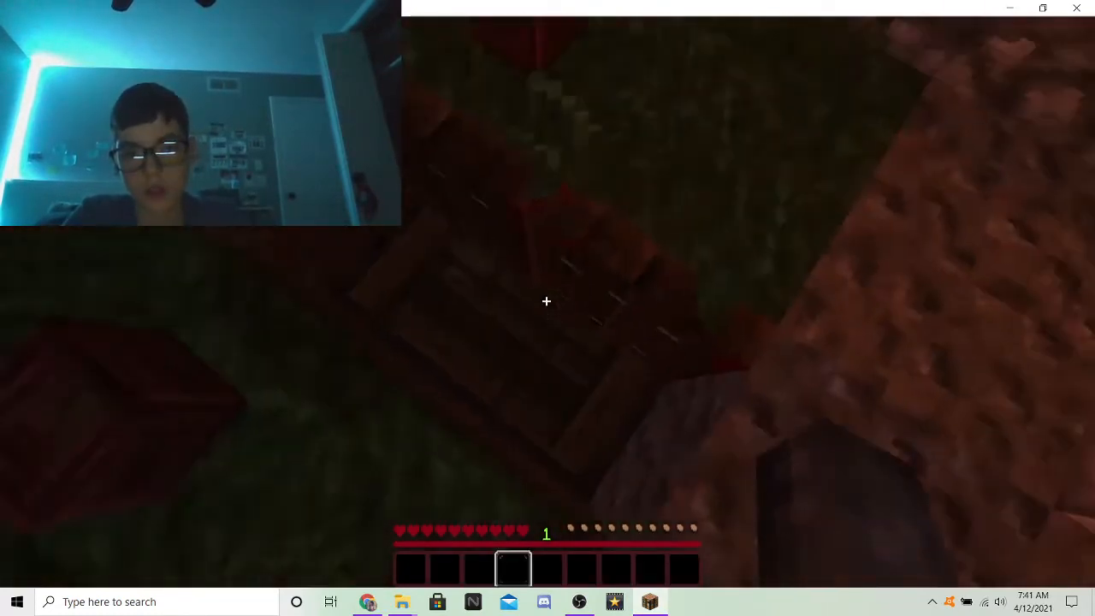
mouse_move(548, 301)
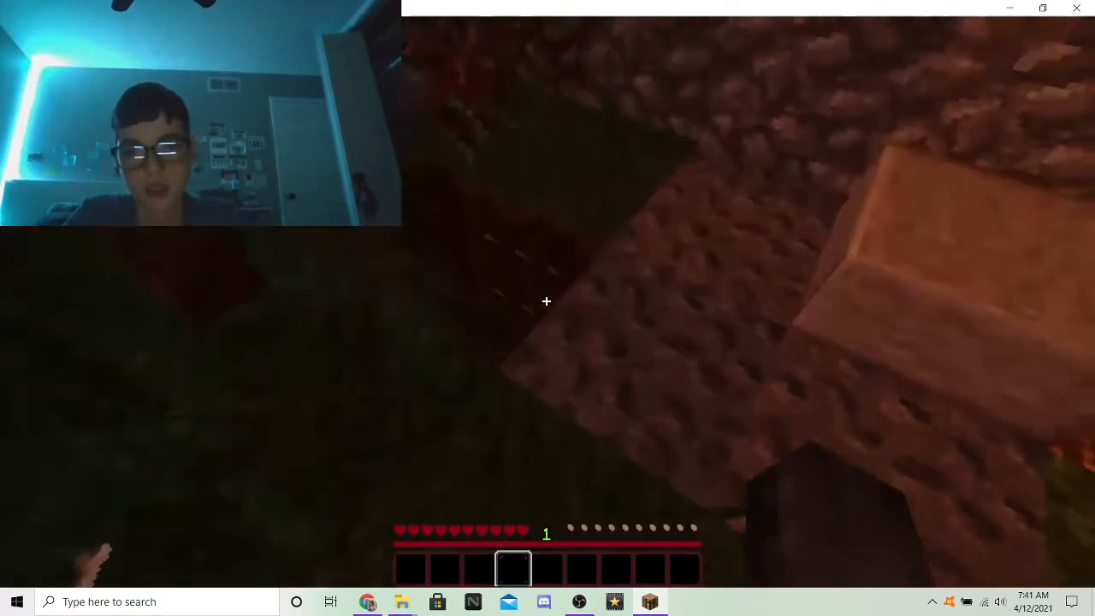
mouse_move(547, 301)
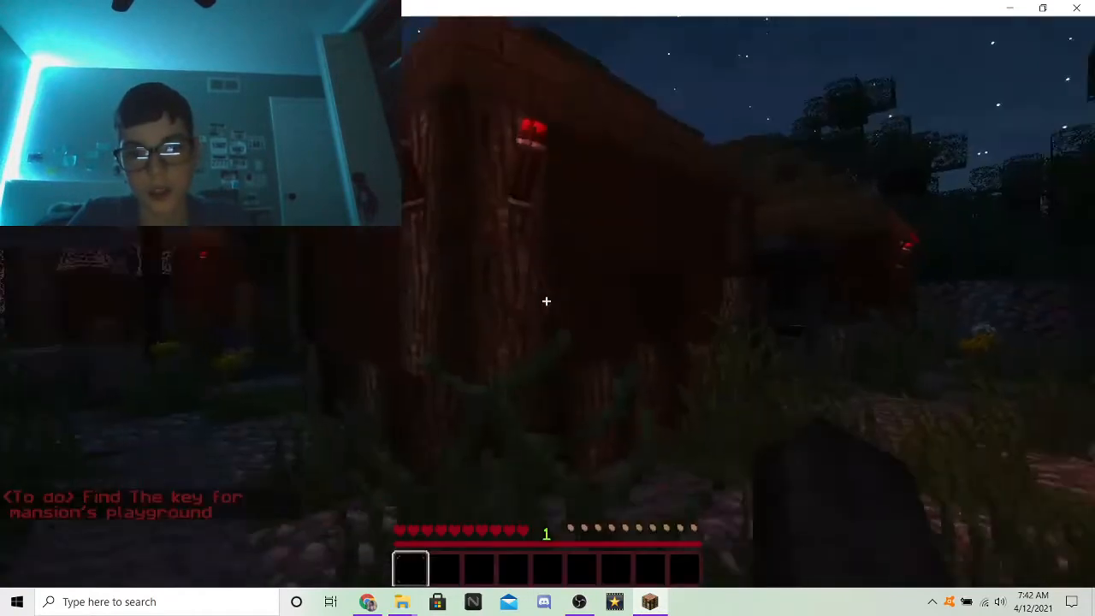
mouse_move(548, 301)
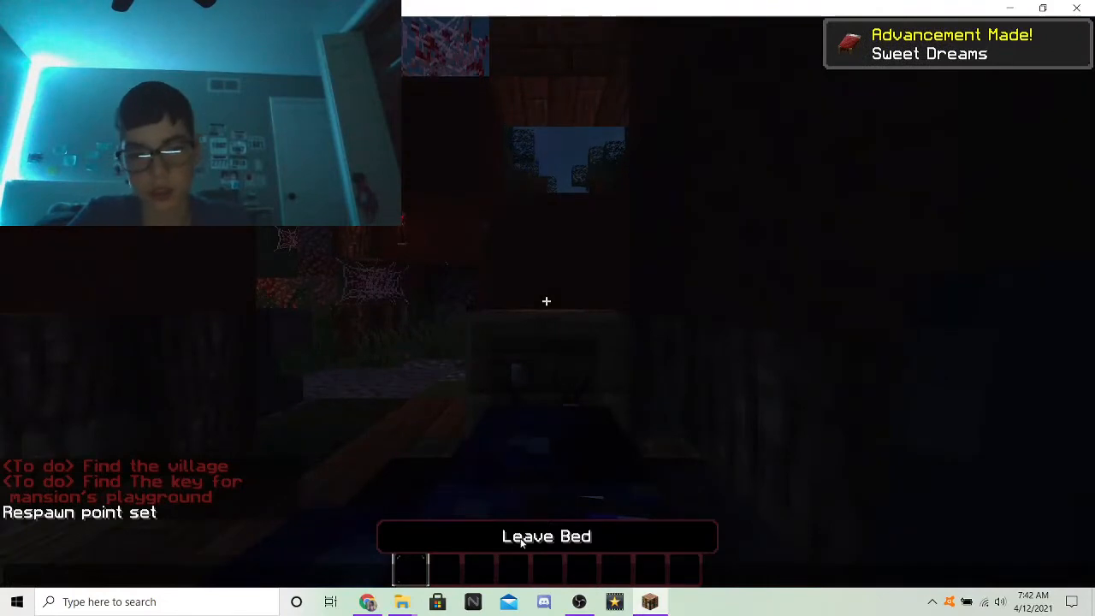
- Leave the bed after setting the respawn point and earning Sweet Dreams
left_click(548, 535)
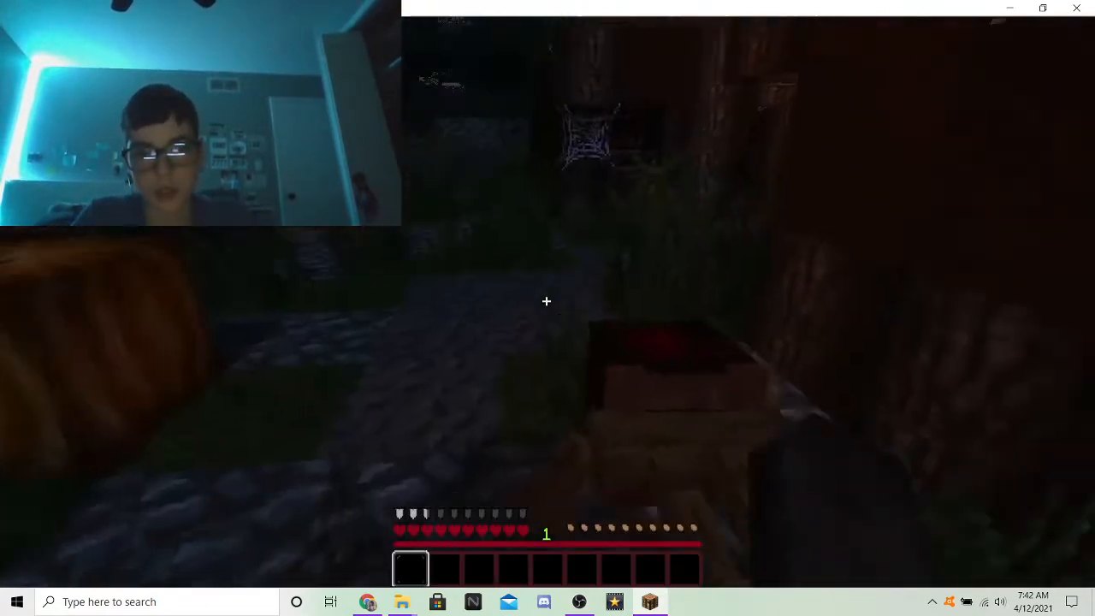
mouse_move(547, 302)
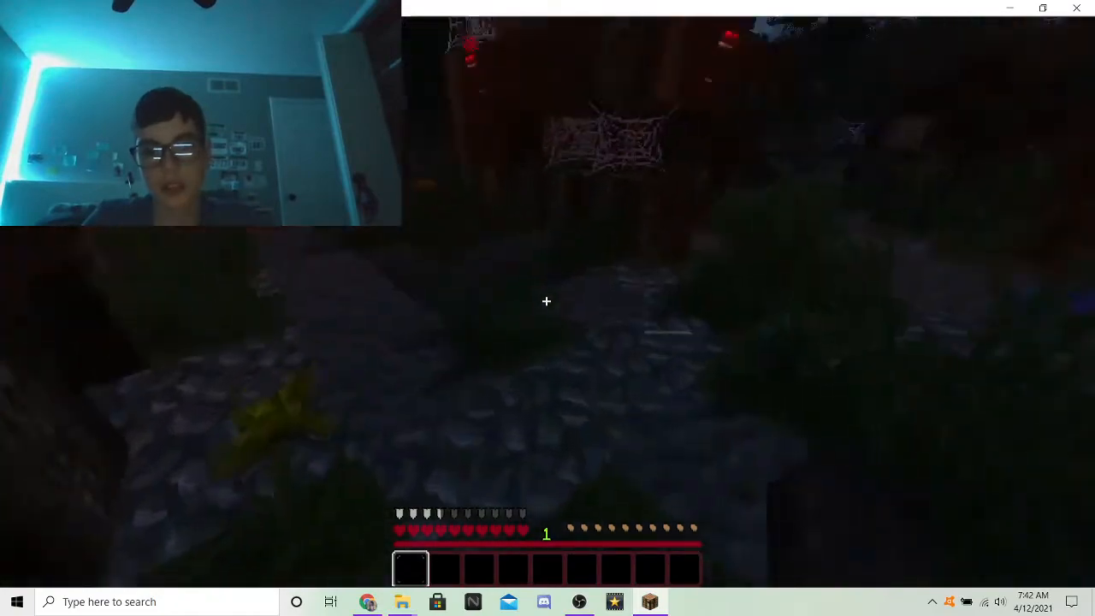
mouse_move(548, 302)
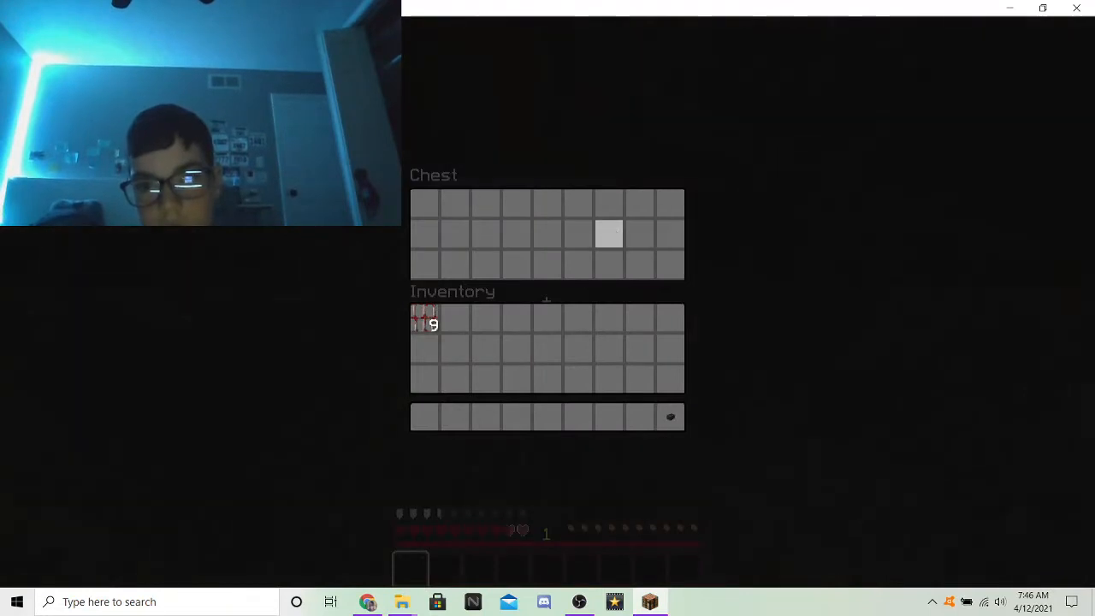
- Resume play and head through the dark woods toward the mansion
key("Escape")
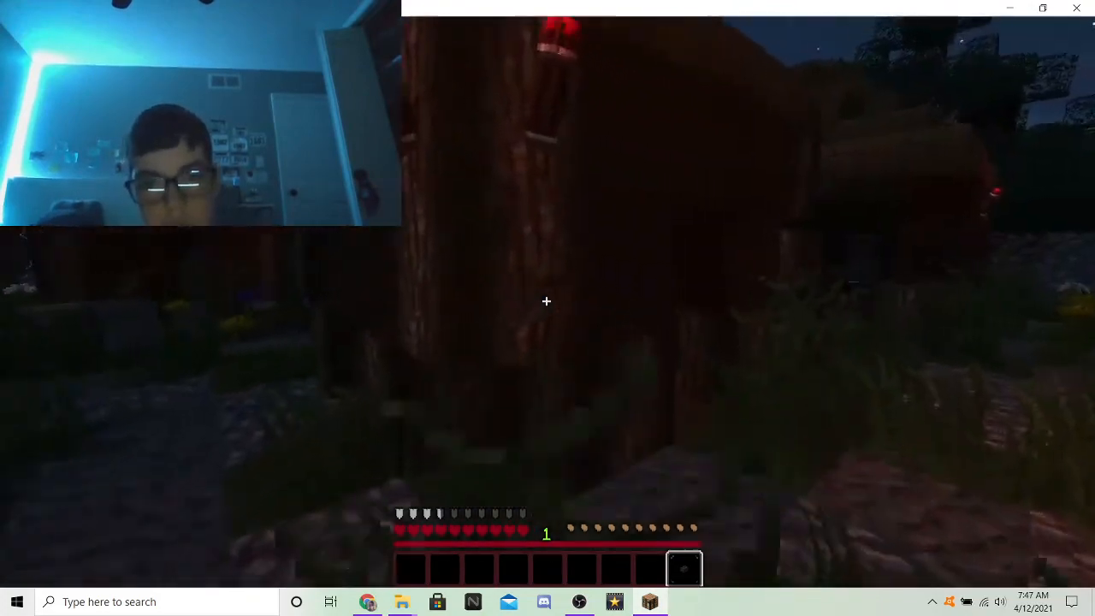
mouse_move(547, 301)
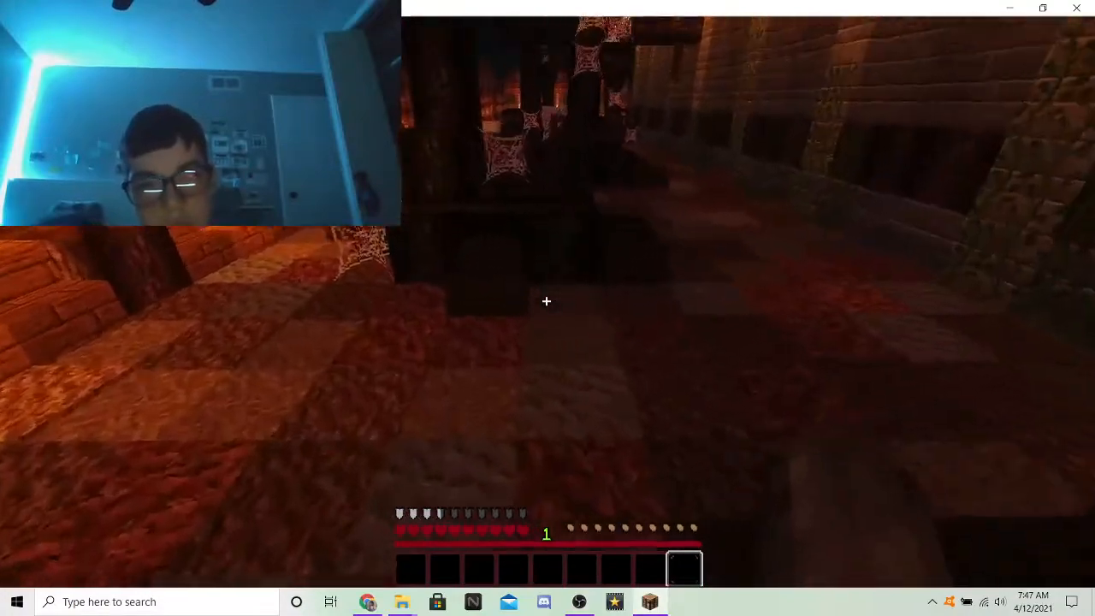
mouse_move(548, 302)
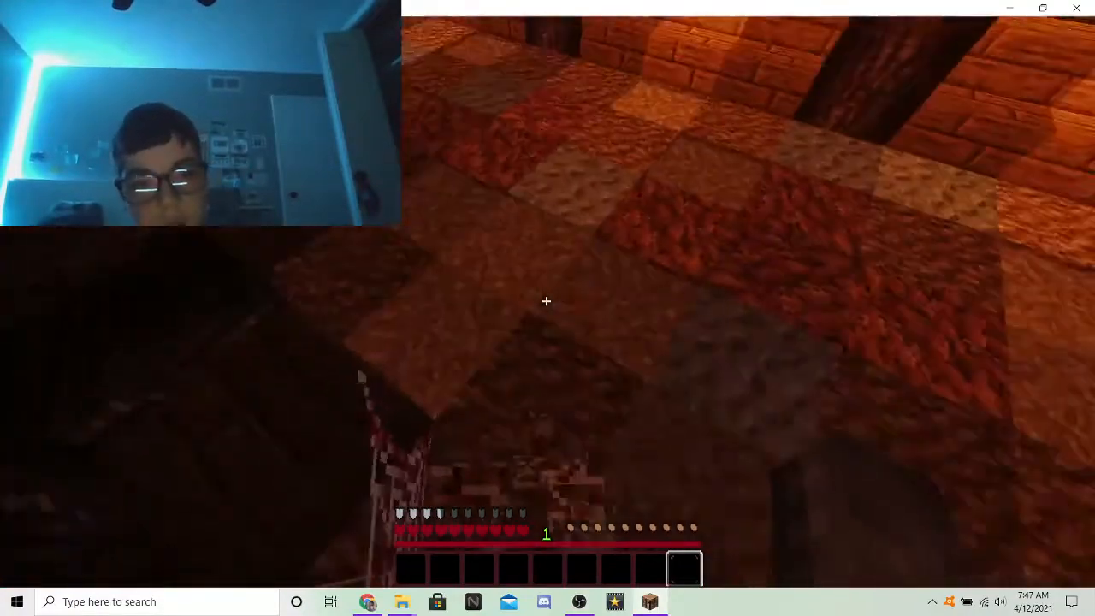
mouse_move(547, 301)
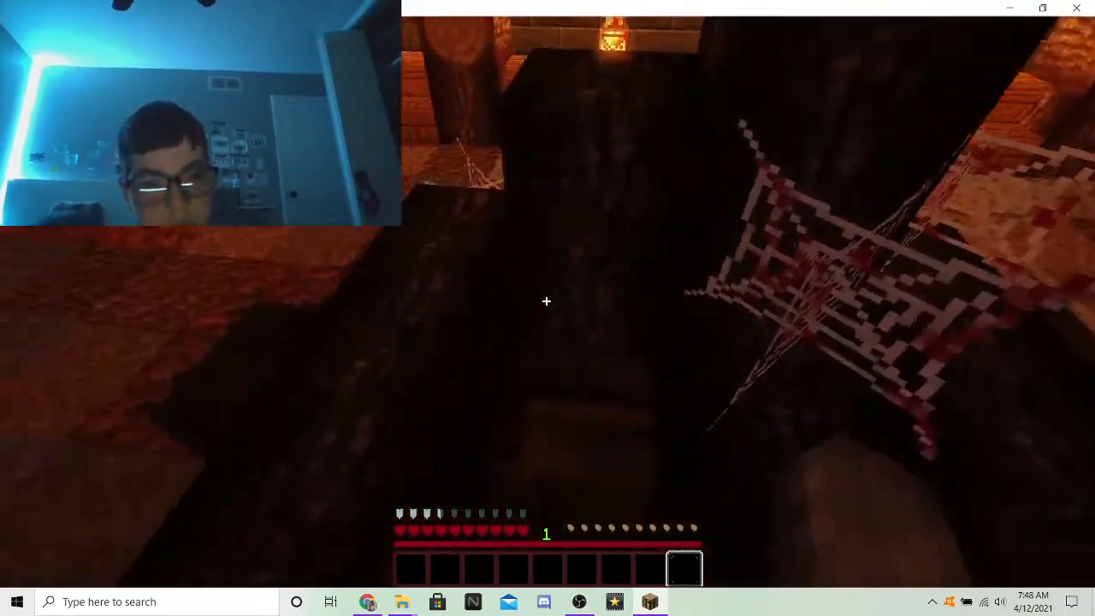
mouse_move(547, 301)
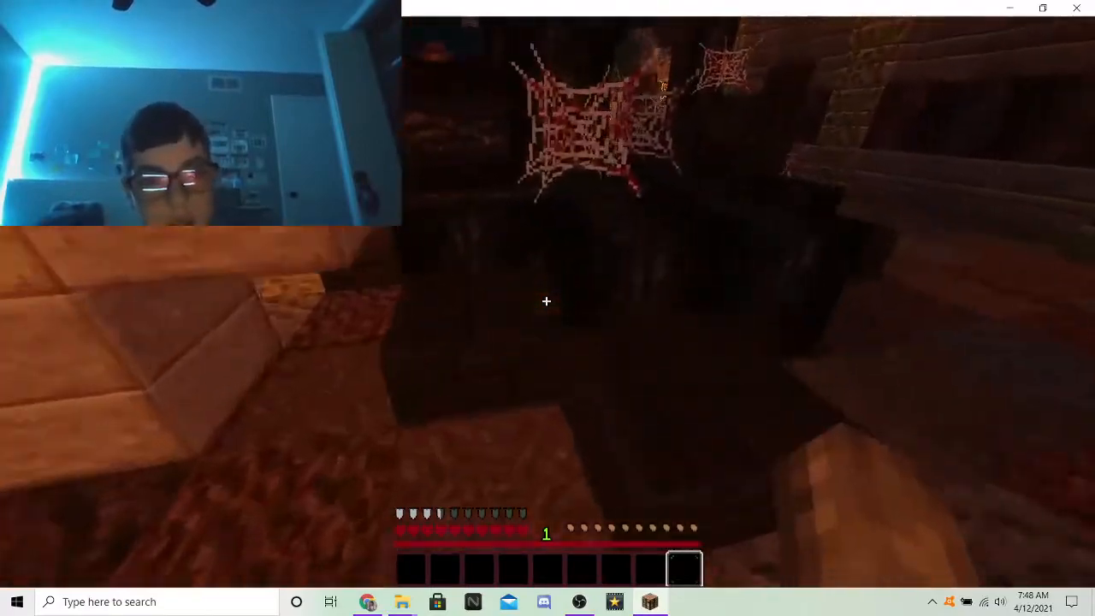
mouse_move(548, 301)
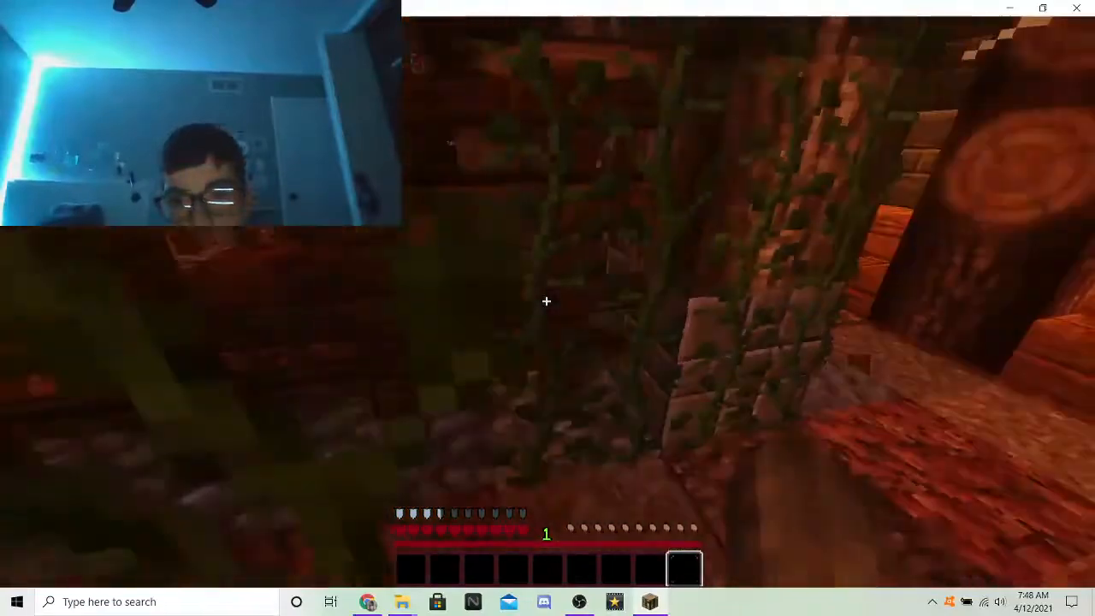
mouse_move(547, 301)
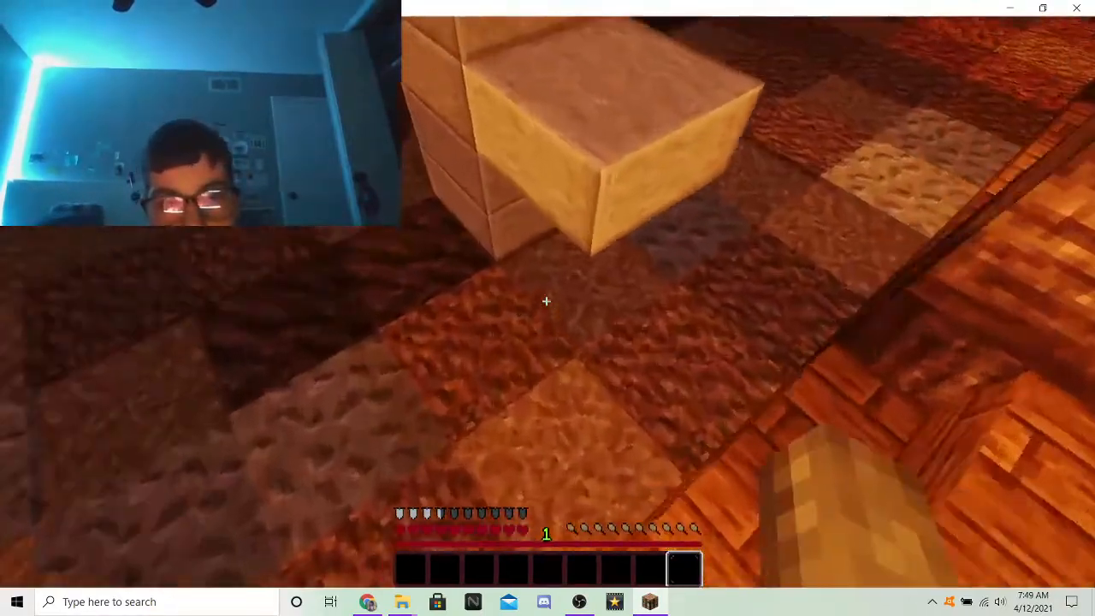
mouse_move(548, 308)
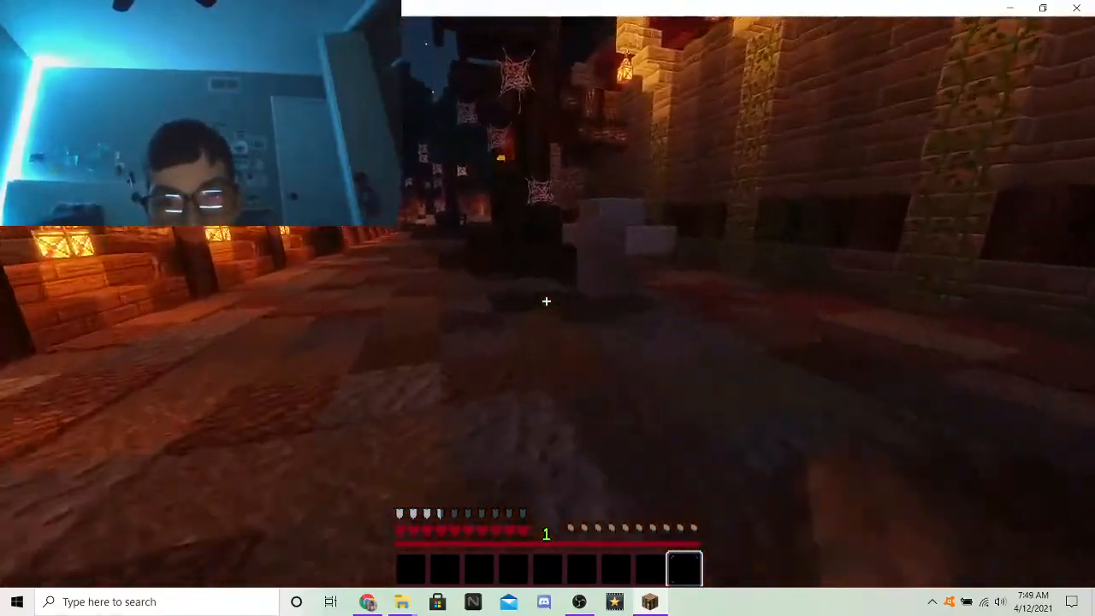
mouse_move(548, 301)
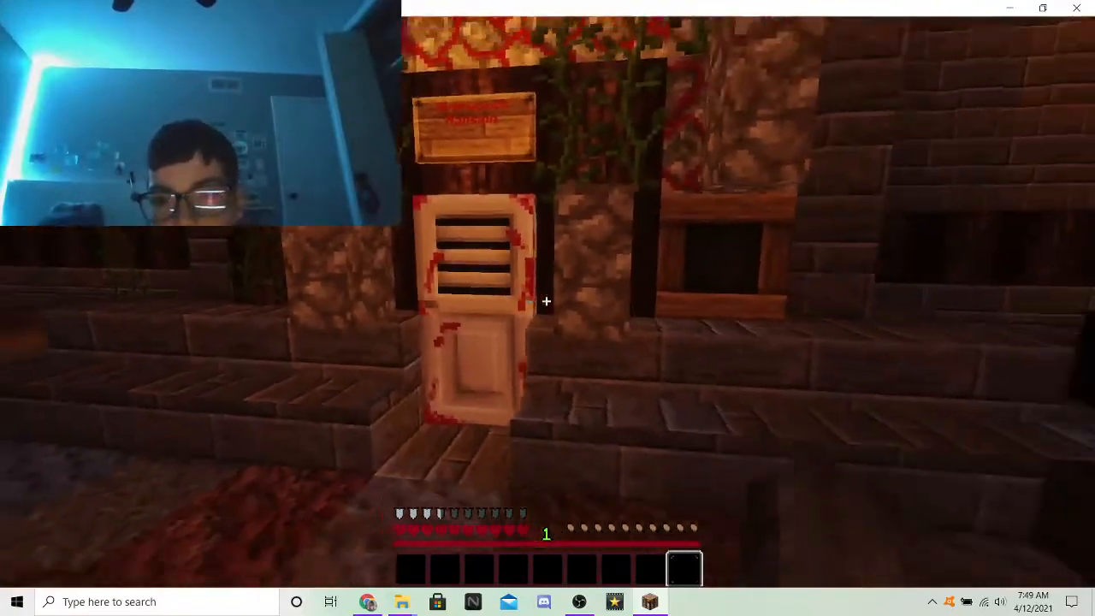
mouse_move(548, 301)
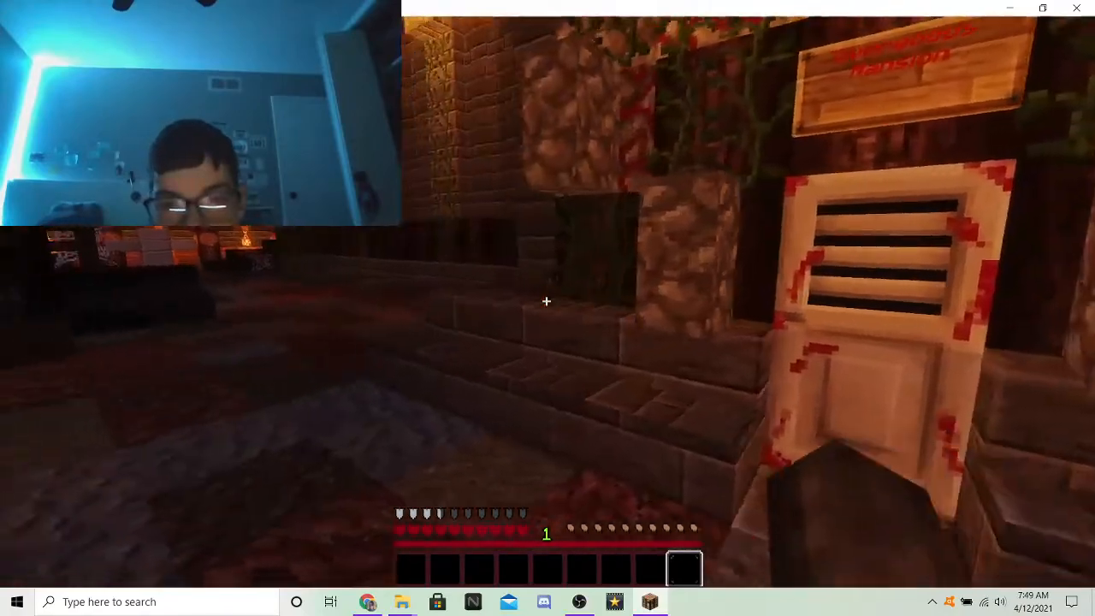
mouse_move(547, 301)
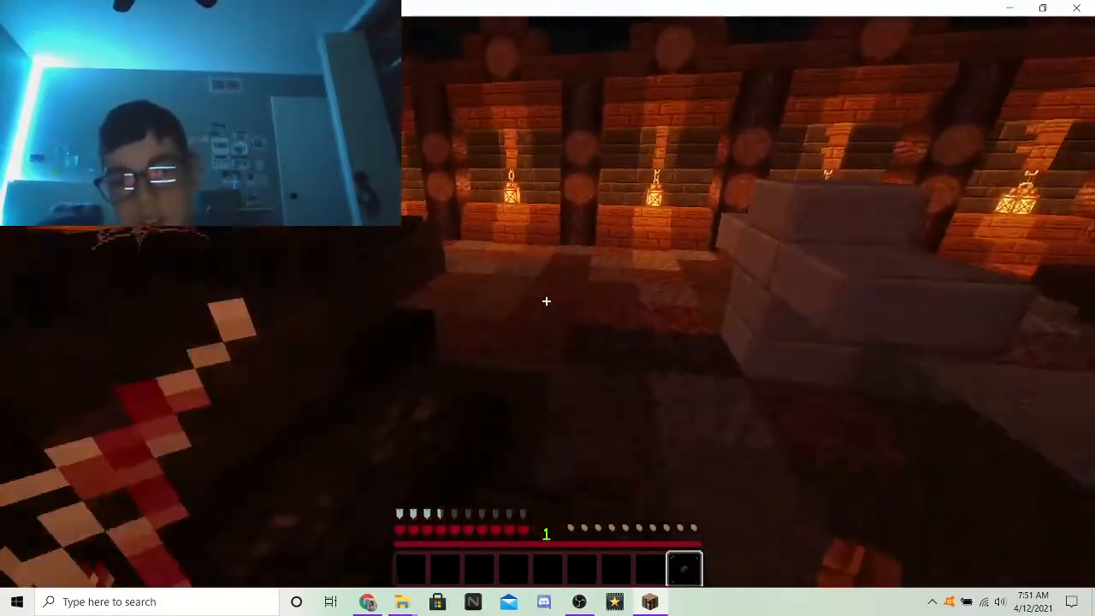
mouse_move(548, 301)
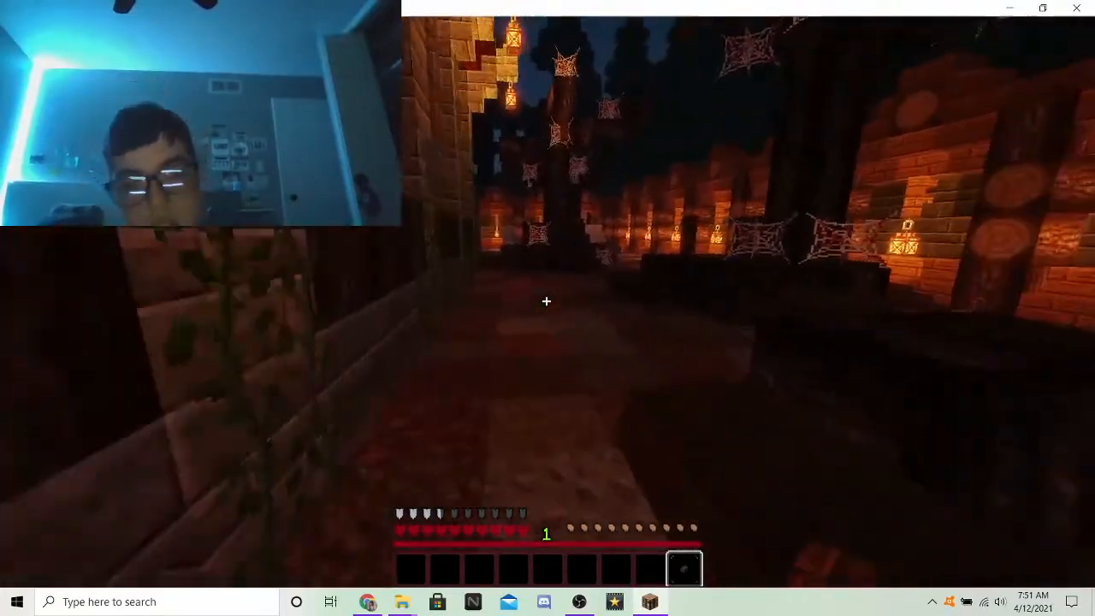
mouse_move(548, 301)
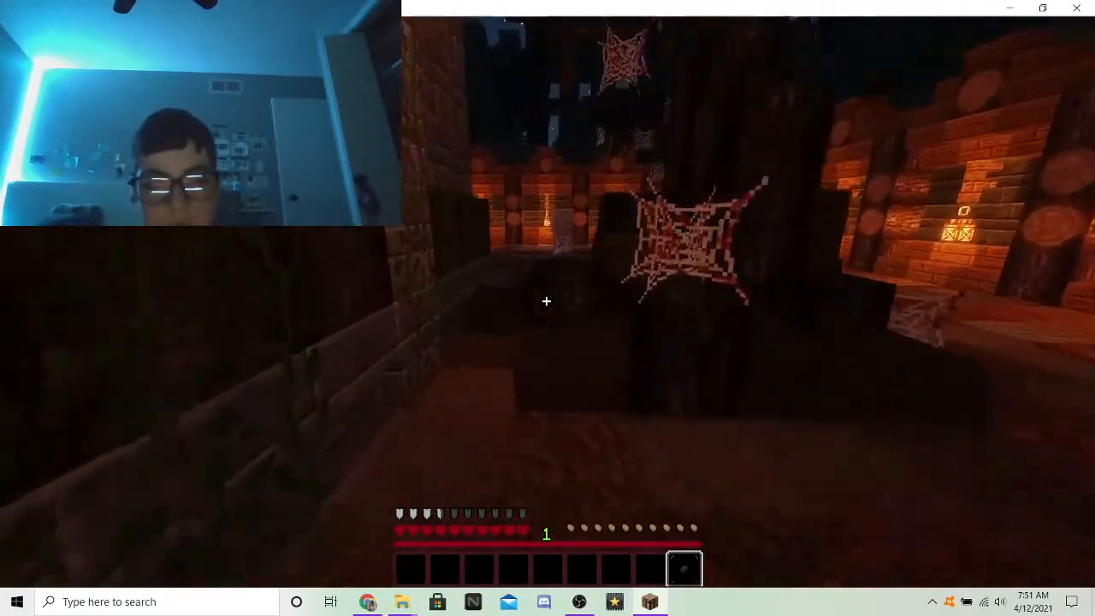
mouse_move(548, 301)
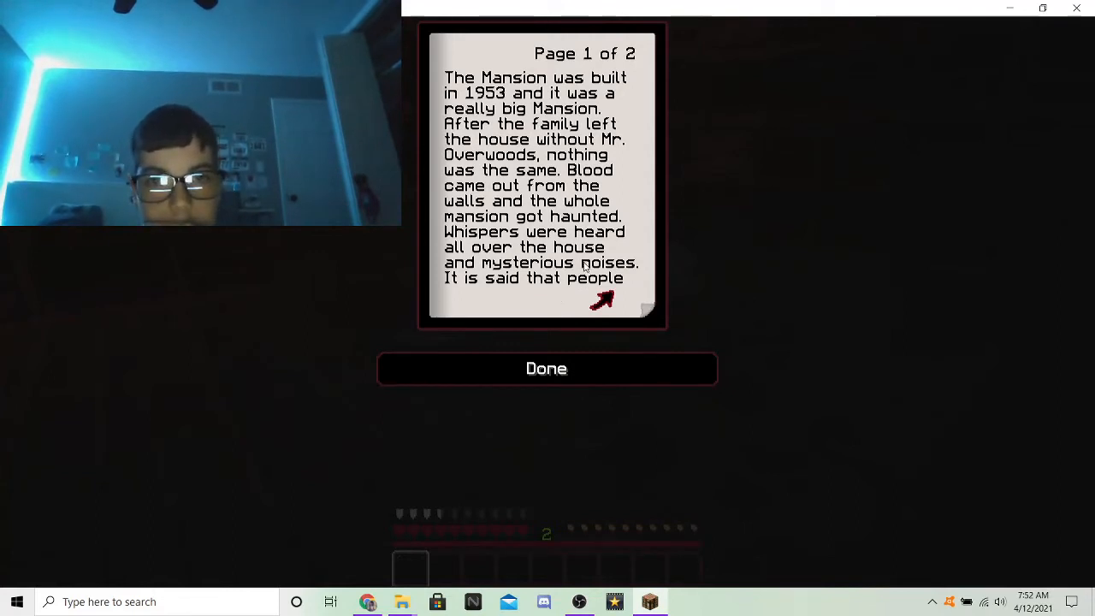
mouse_move(643, 185)
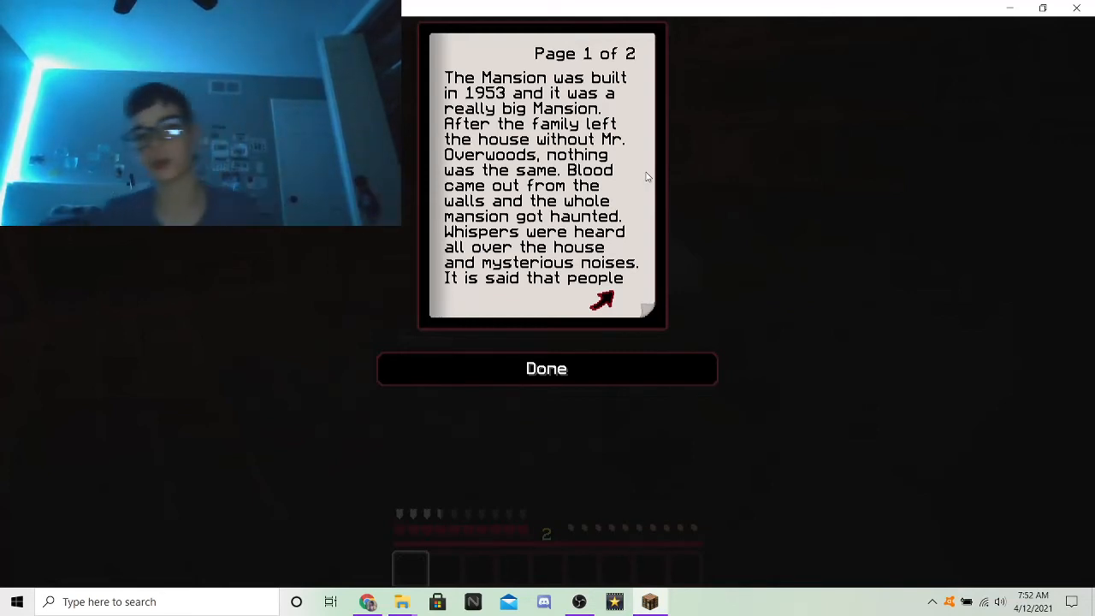
- Read the Mr. Overwoods haunting backstory through page 2 and close the book
left_click(603, 301)
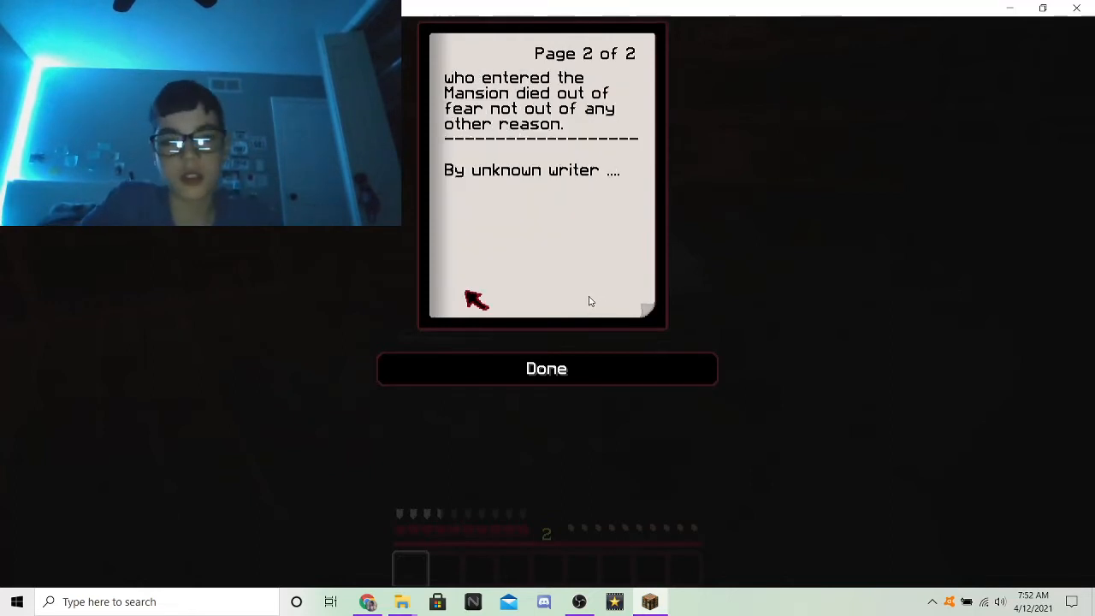
left_click(546, 368)
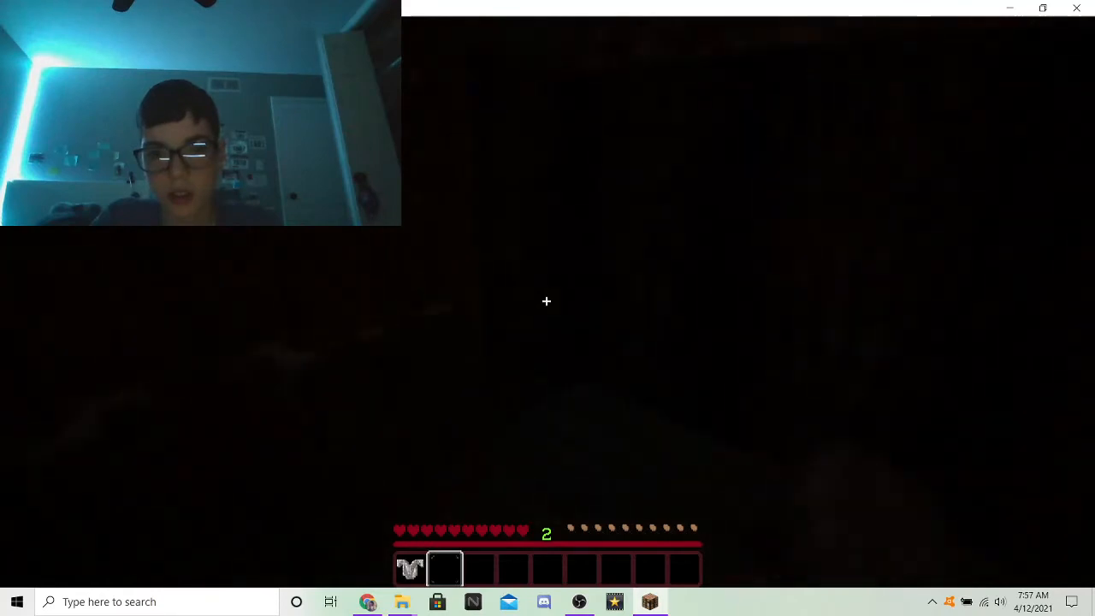
mouse_move(548, 301)
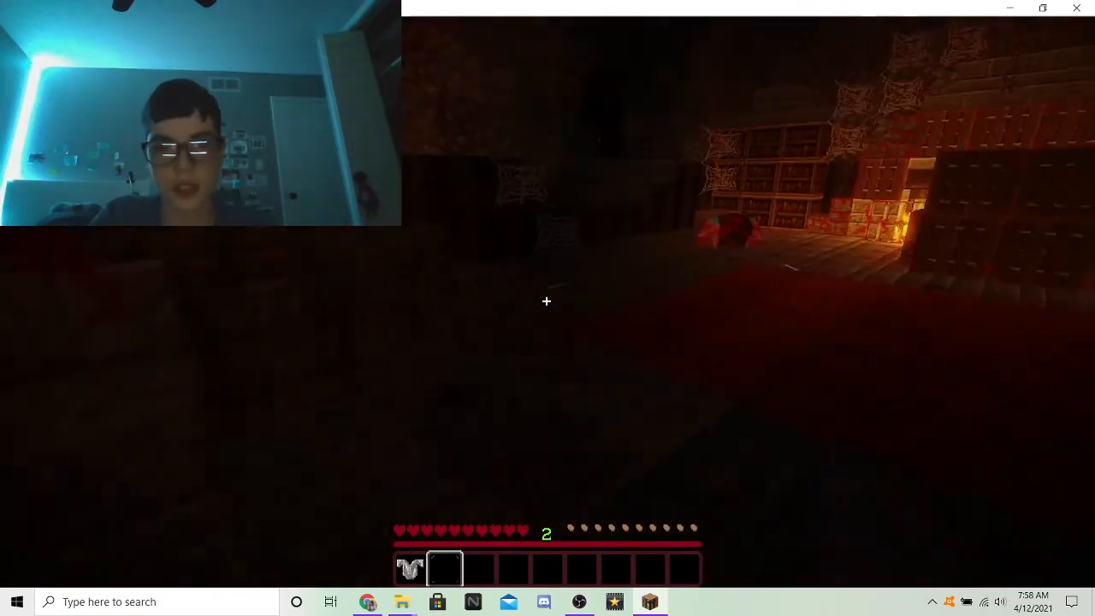
- Save and Quit to Title from the mansion world
key("Escape")
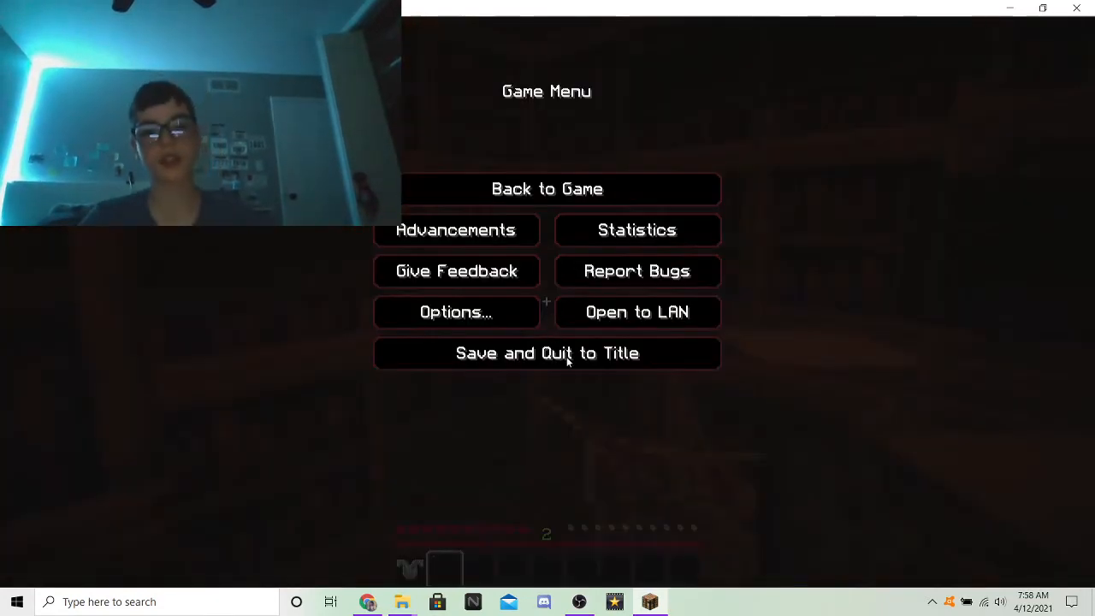
left_click(548, 353)
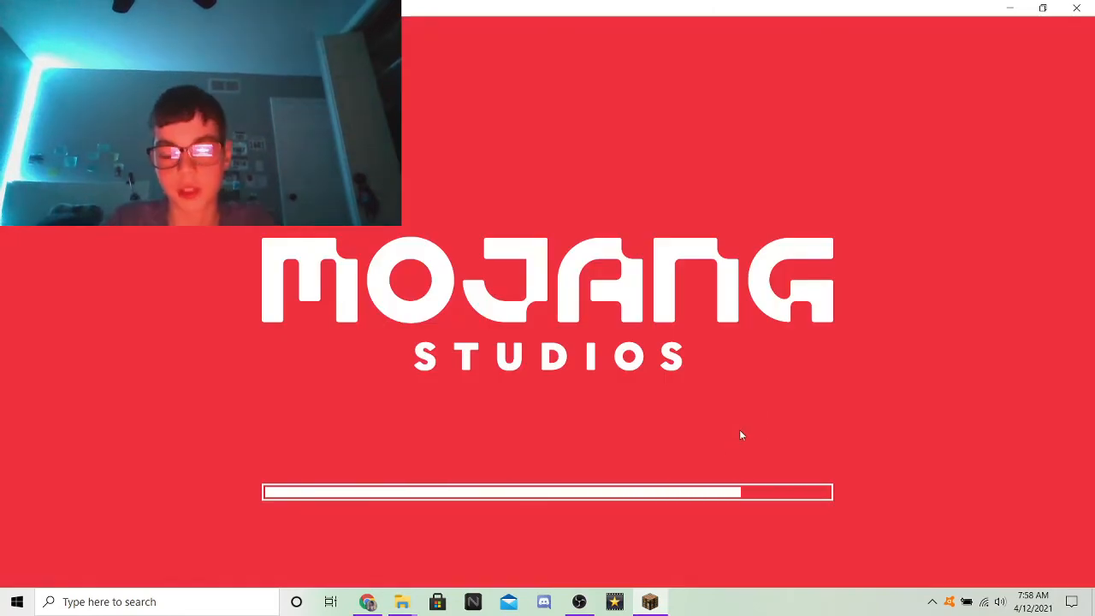